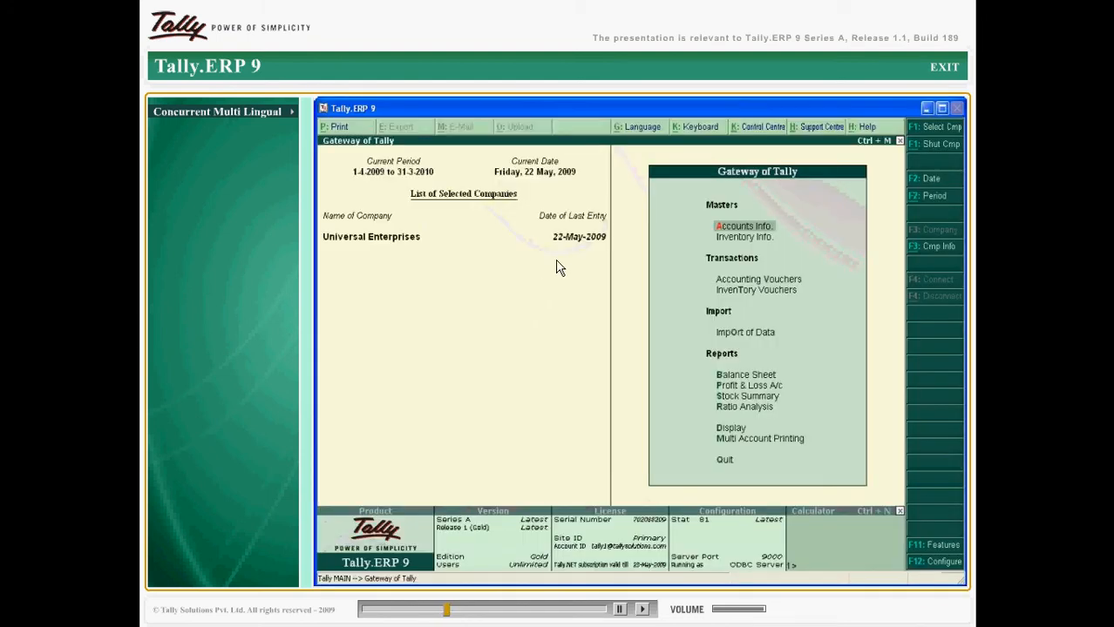
Step: Switch the Gateway of Tally interface language from English to Hindi
click(638, 126)
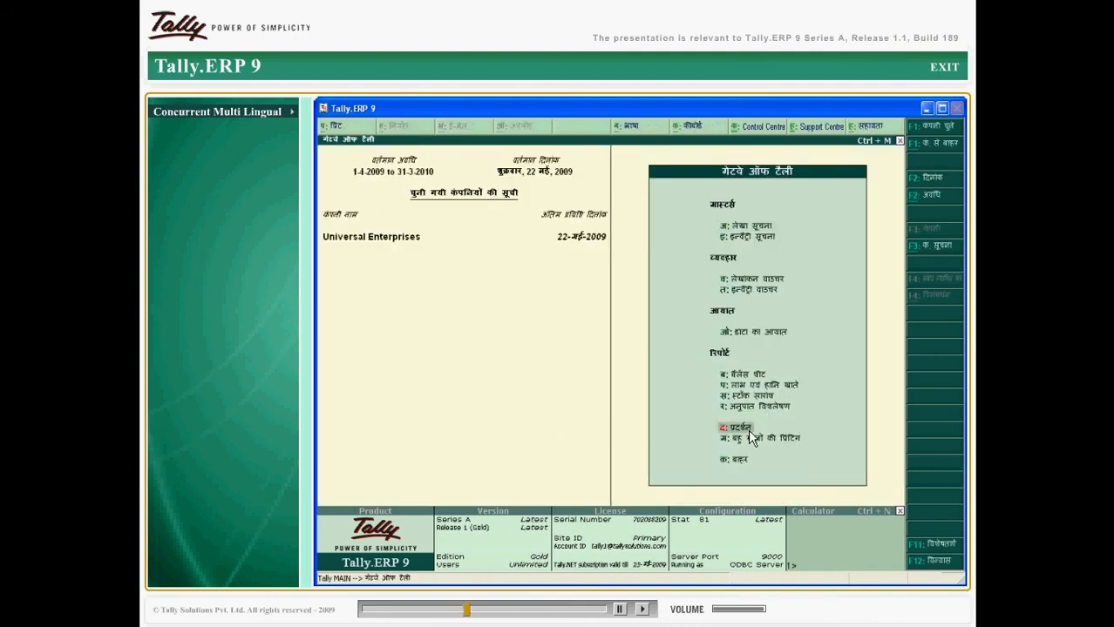
click(739, 427)
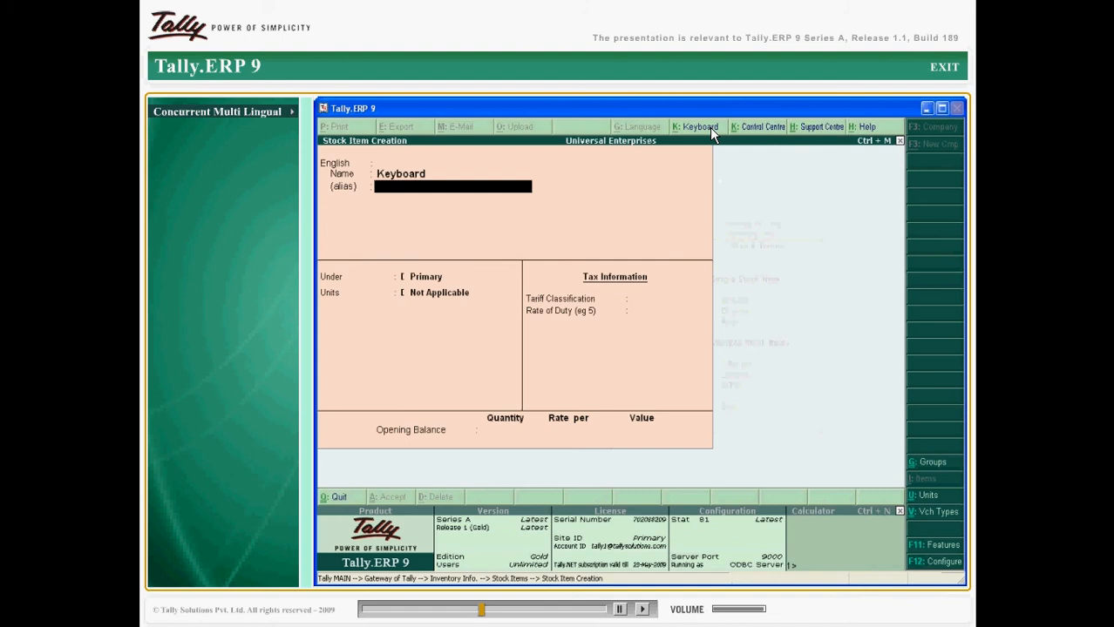
Step: Choose Hindi as the keyboard language for typing the stock item name
click(697, 127)
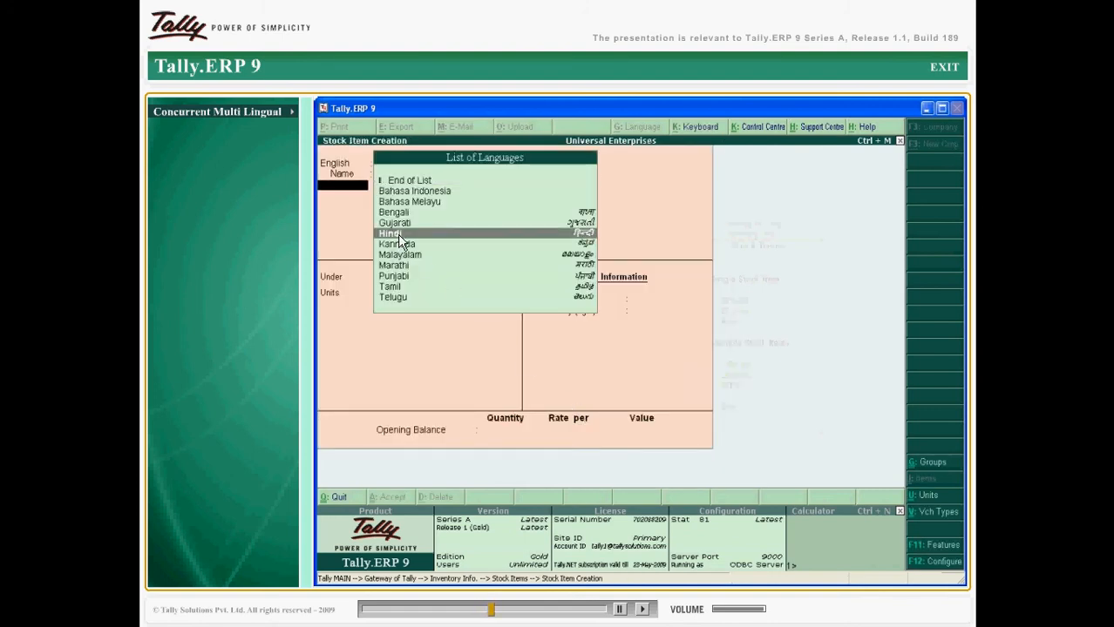
click(389, 234)
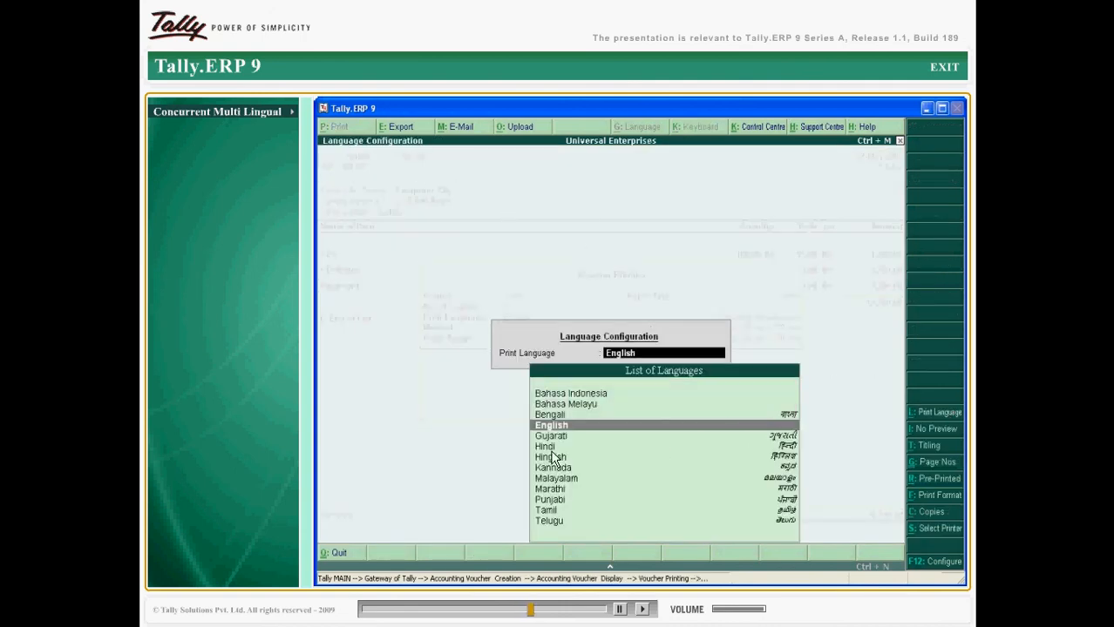
Step: Select Hindi as the voucher print language and confirm to preview the invoice
click(544, 446)
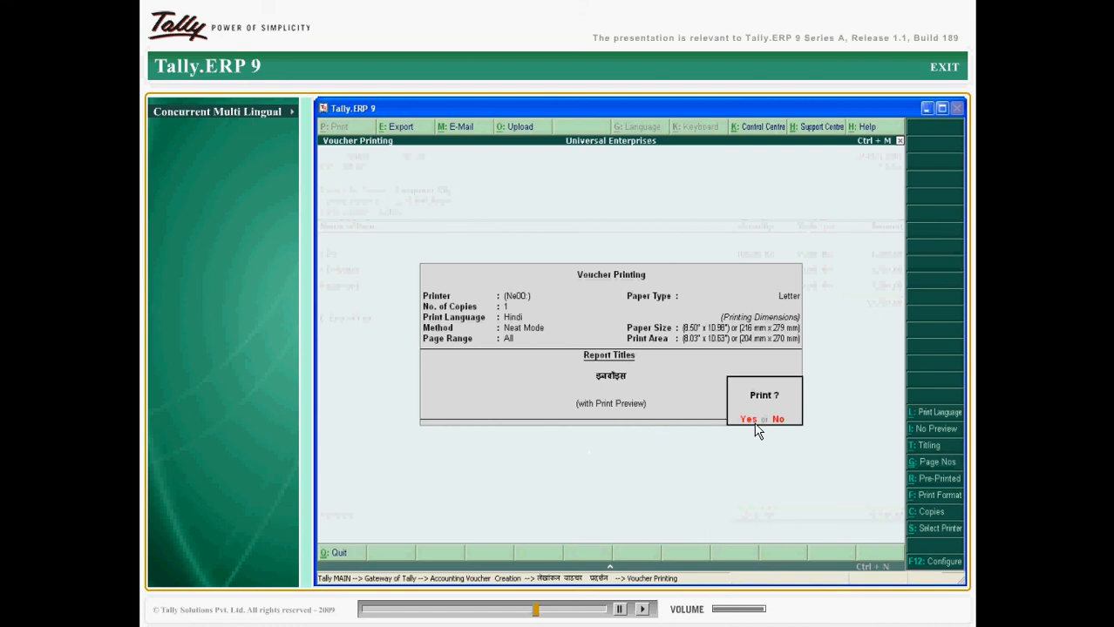
click(747, 419)
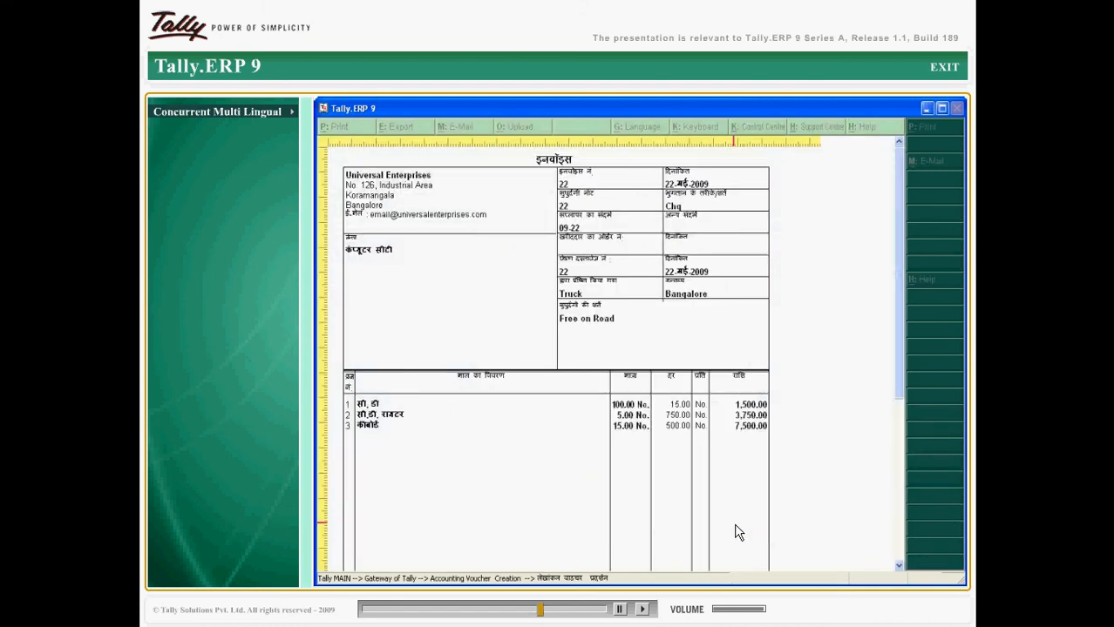